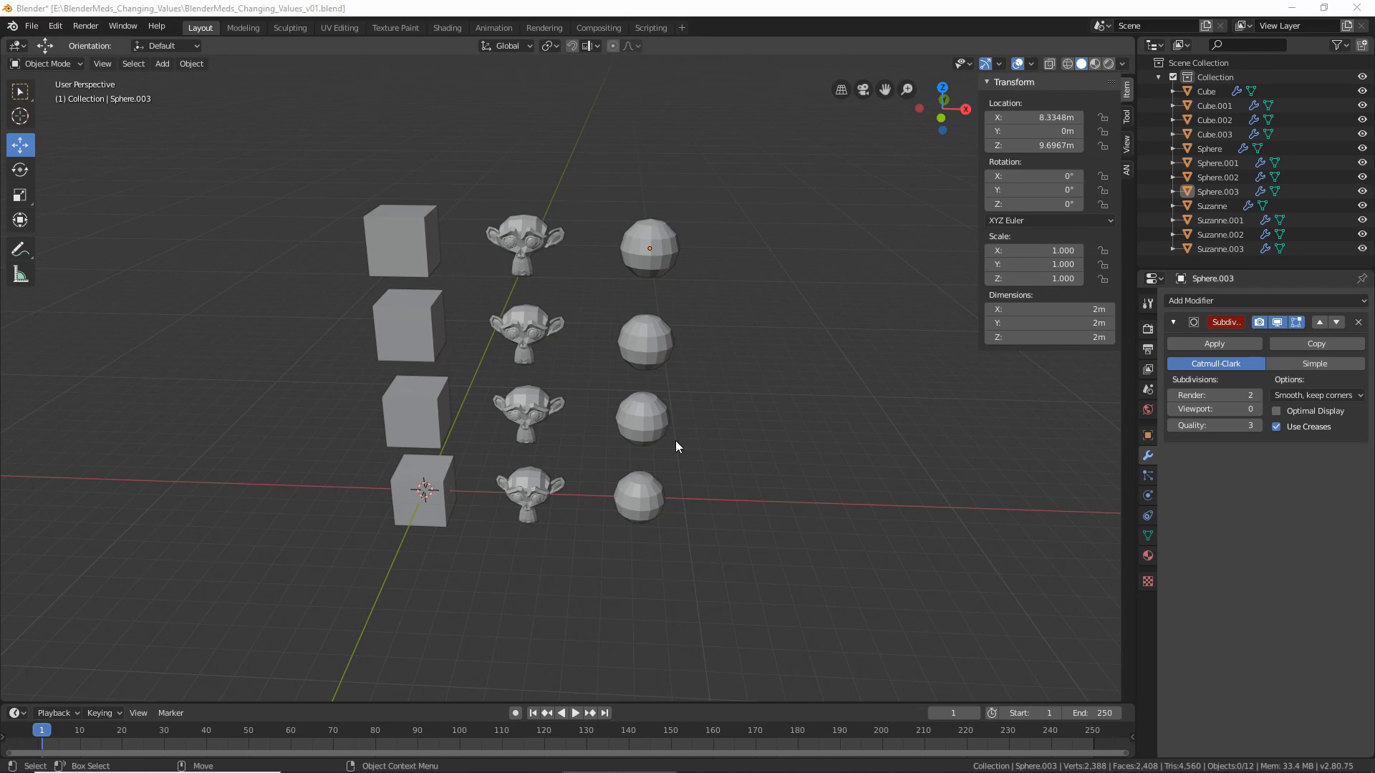
Set Rotation X to 75° on all twelve cubes, monkey heads and spheres together
left_click(402, 239)
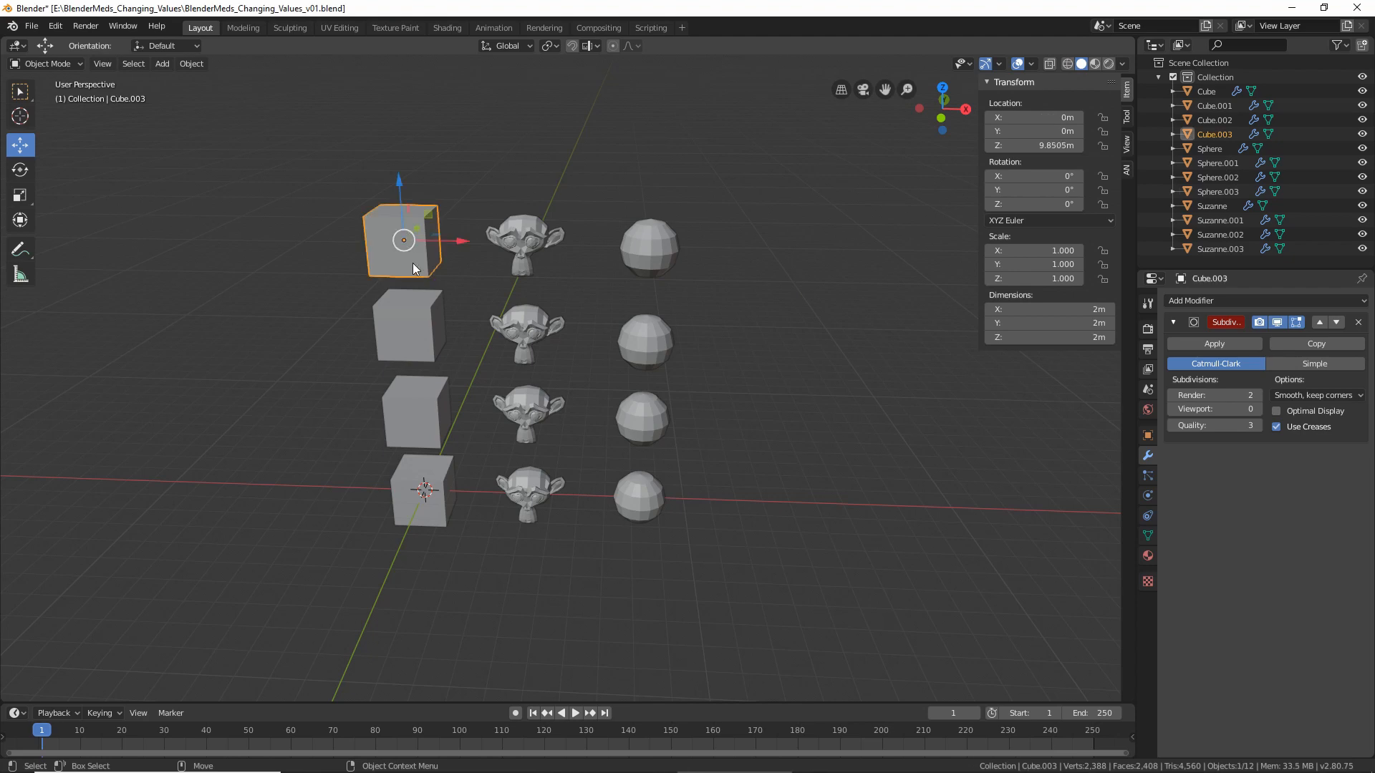
type("75+")
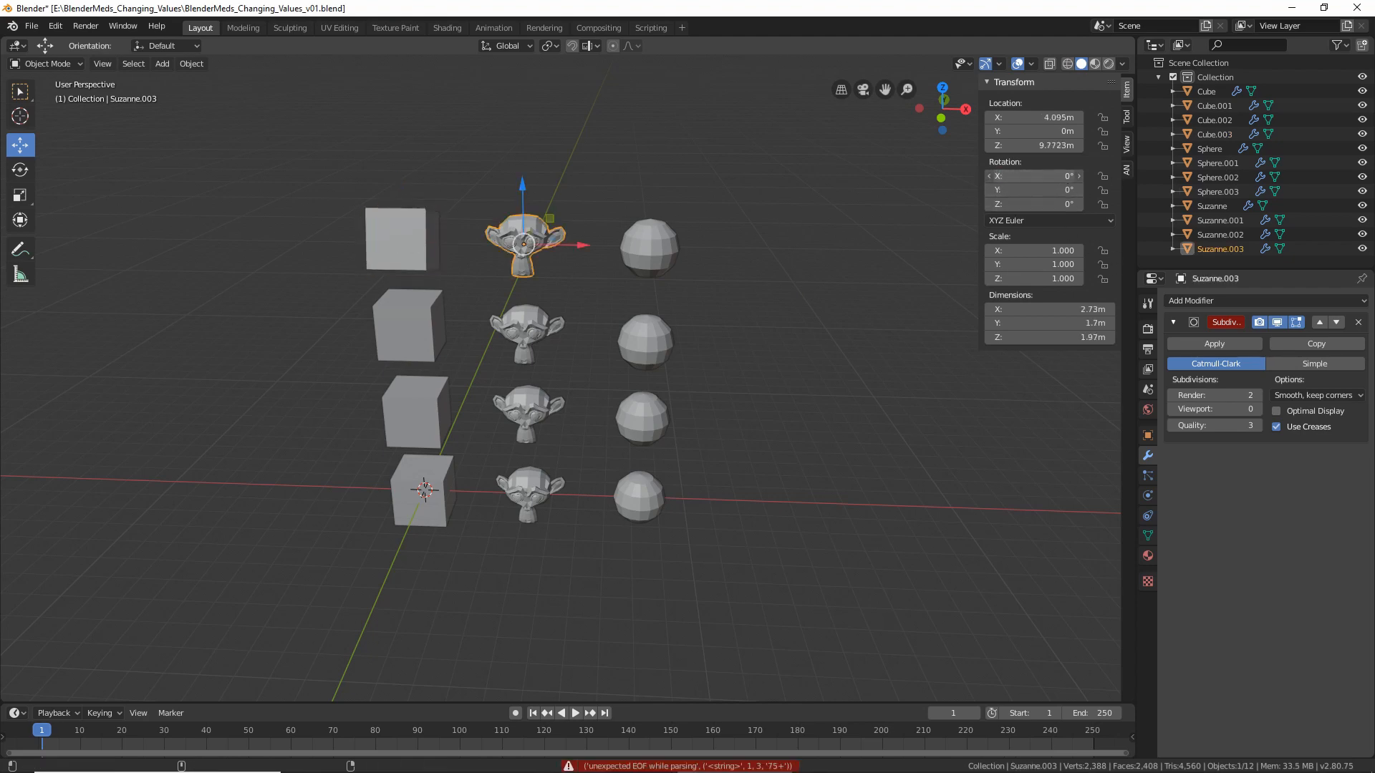
type("75")
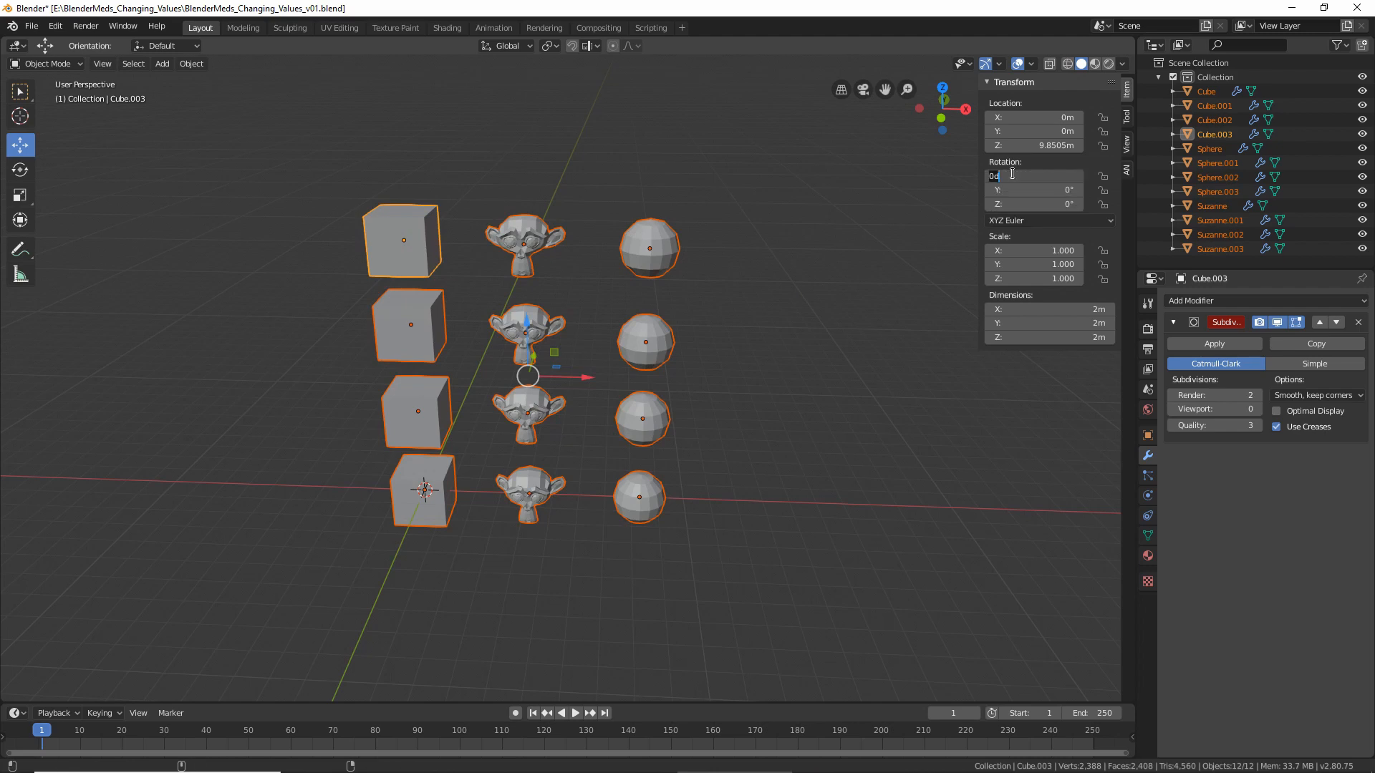
type("75°")
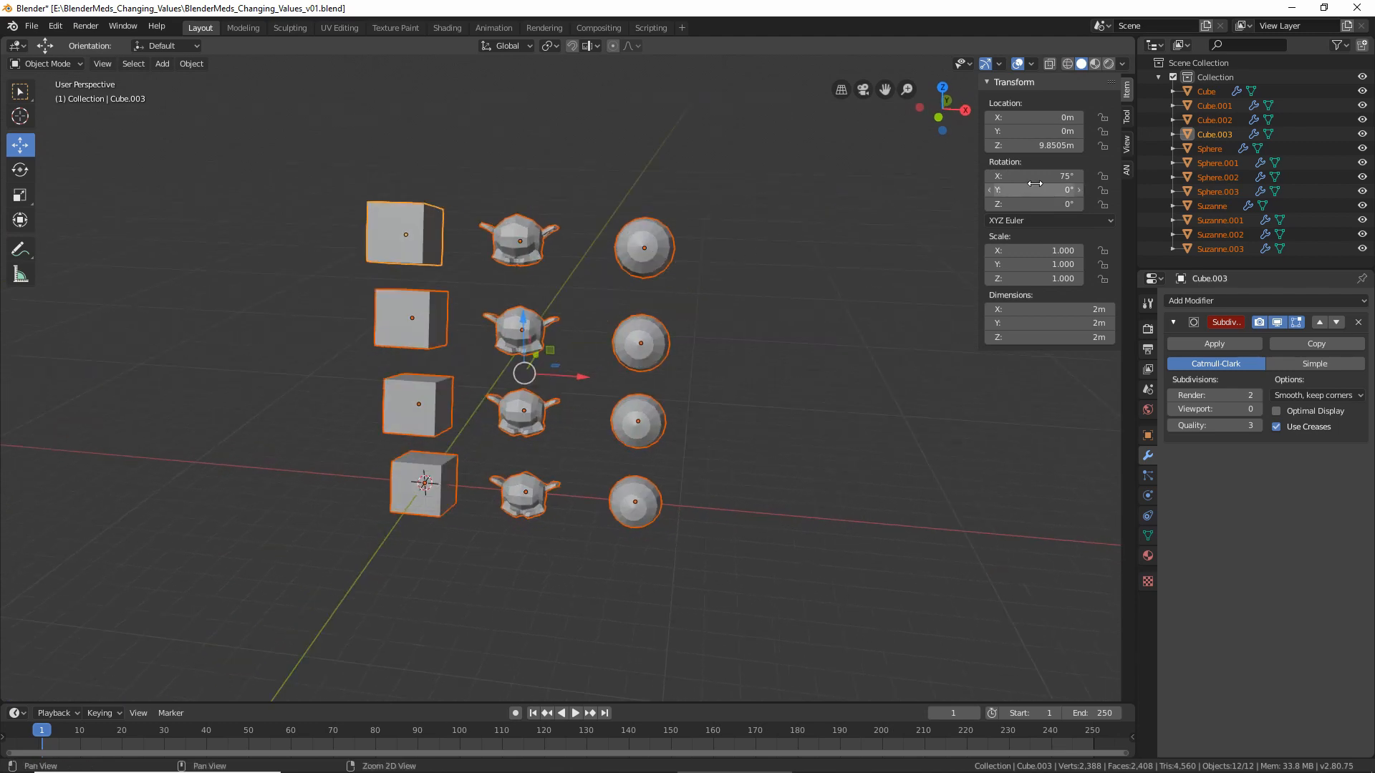
mouse_move(1034, 176)
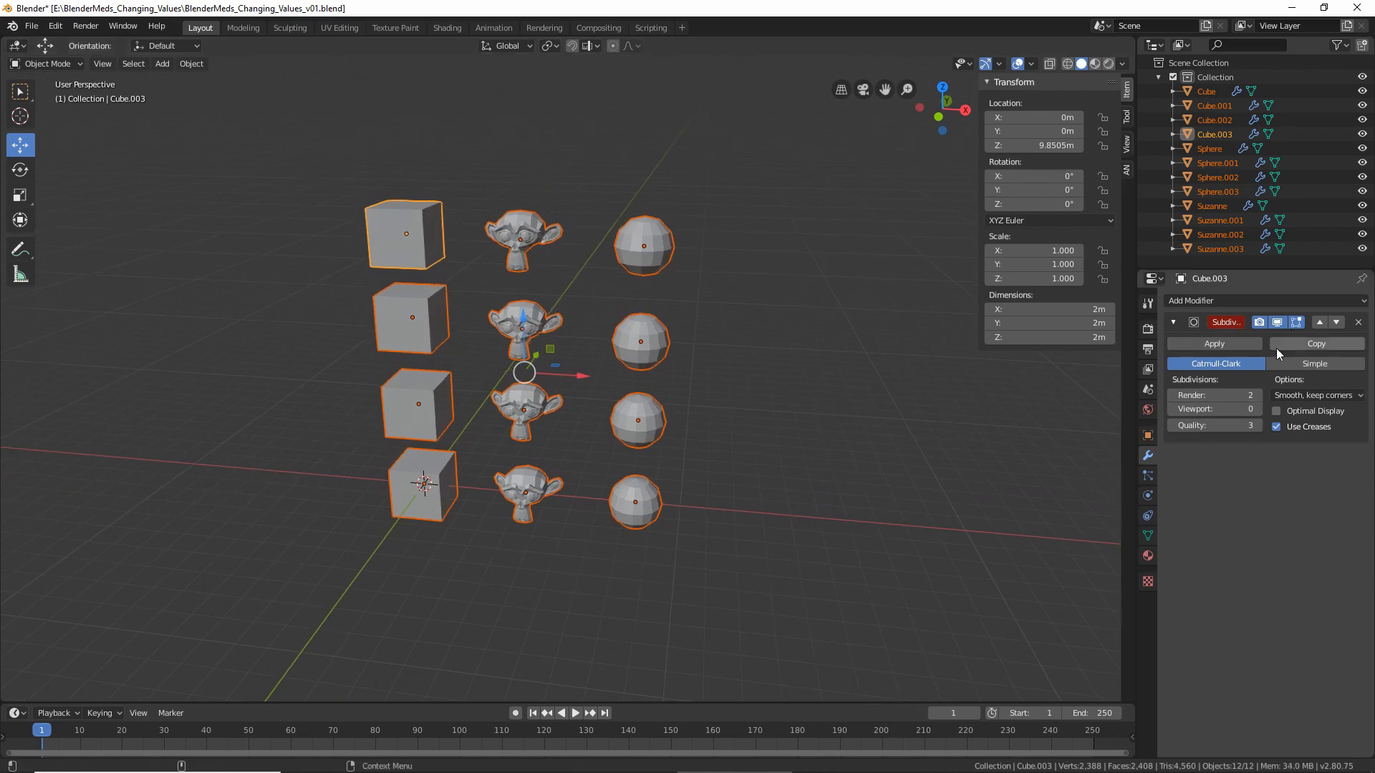
mouse_move(1215, 410)
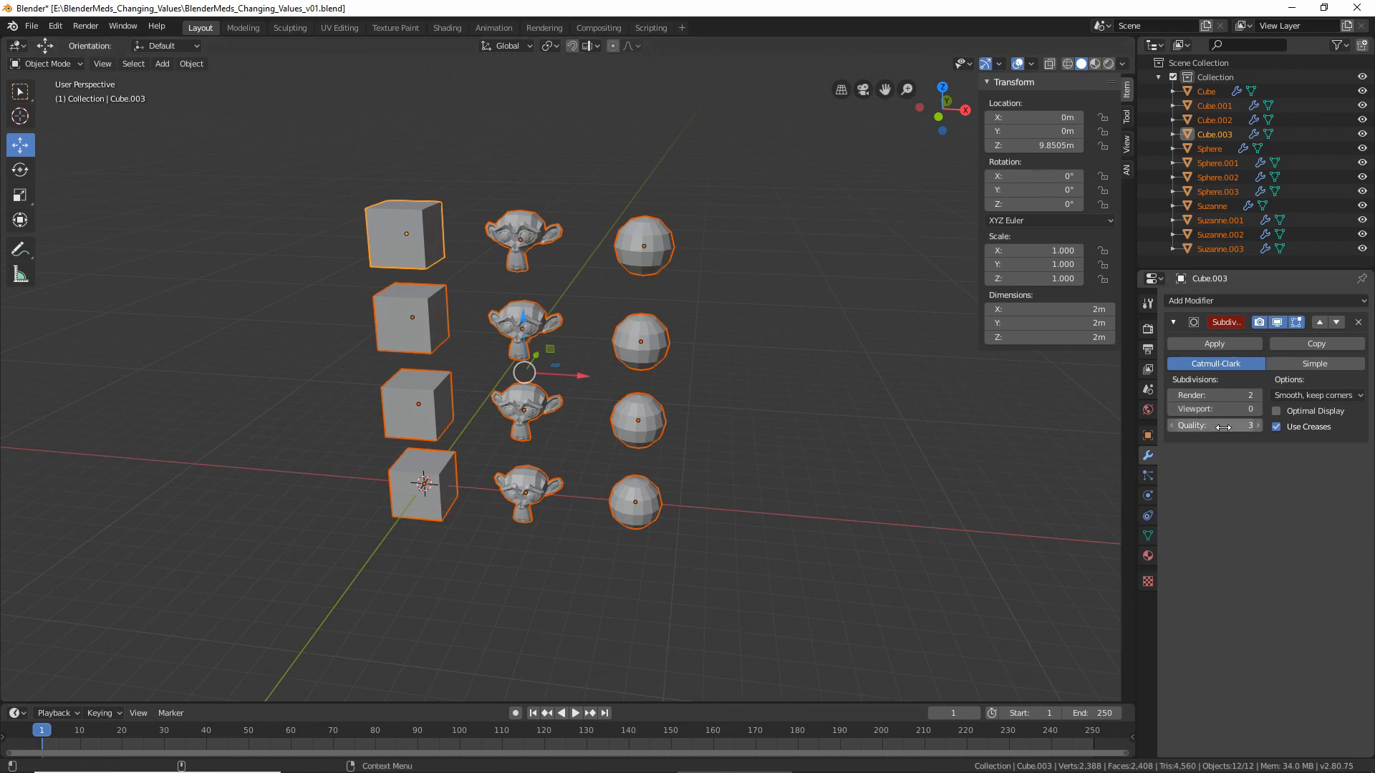
Raise the Subdivision Surface viewport level to 3 on all selected objects together
left_click(1215, 409)
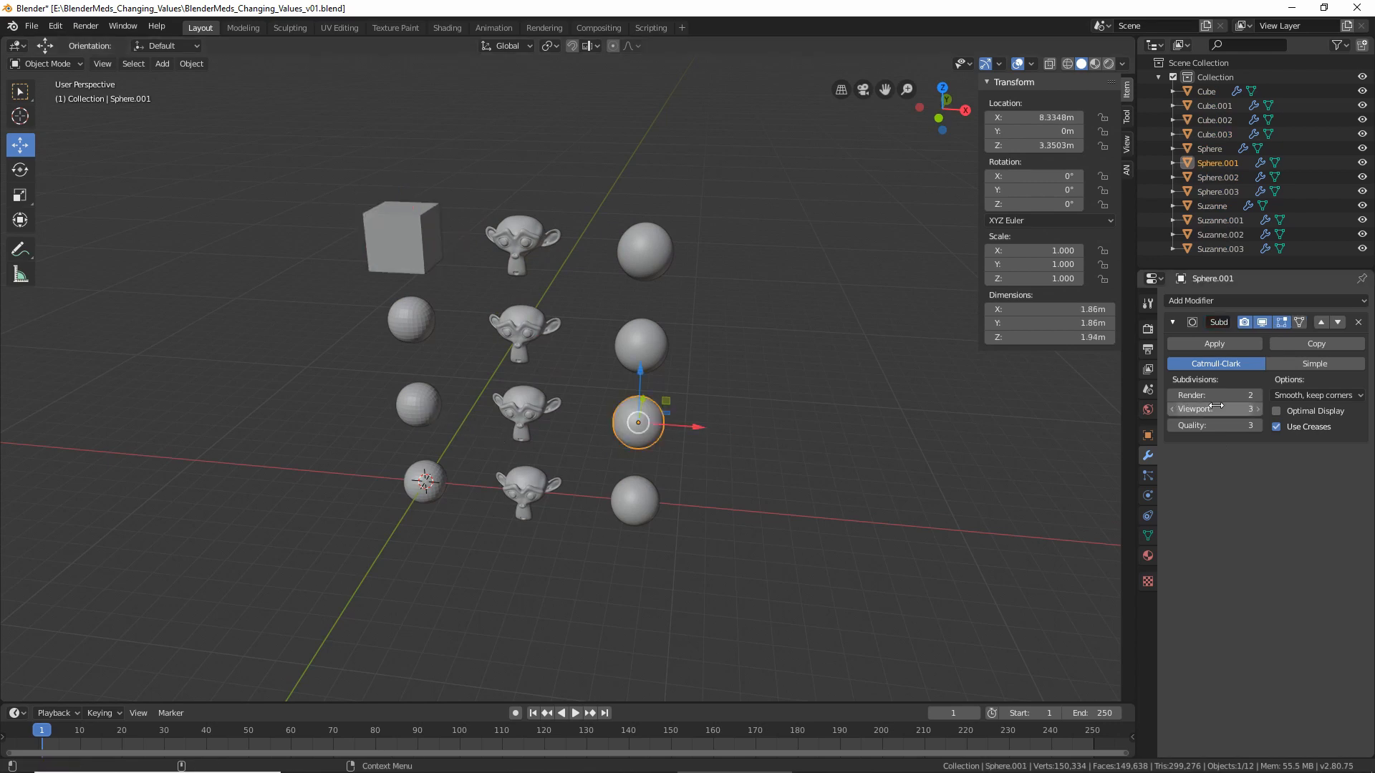
Lower the Subdivision Surface viewport level on Sphere.001
left_click(1214, 409)
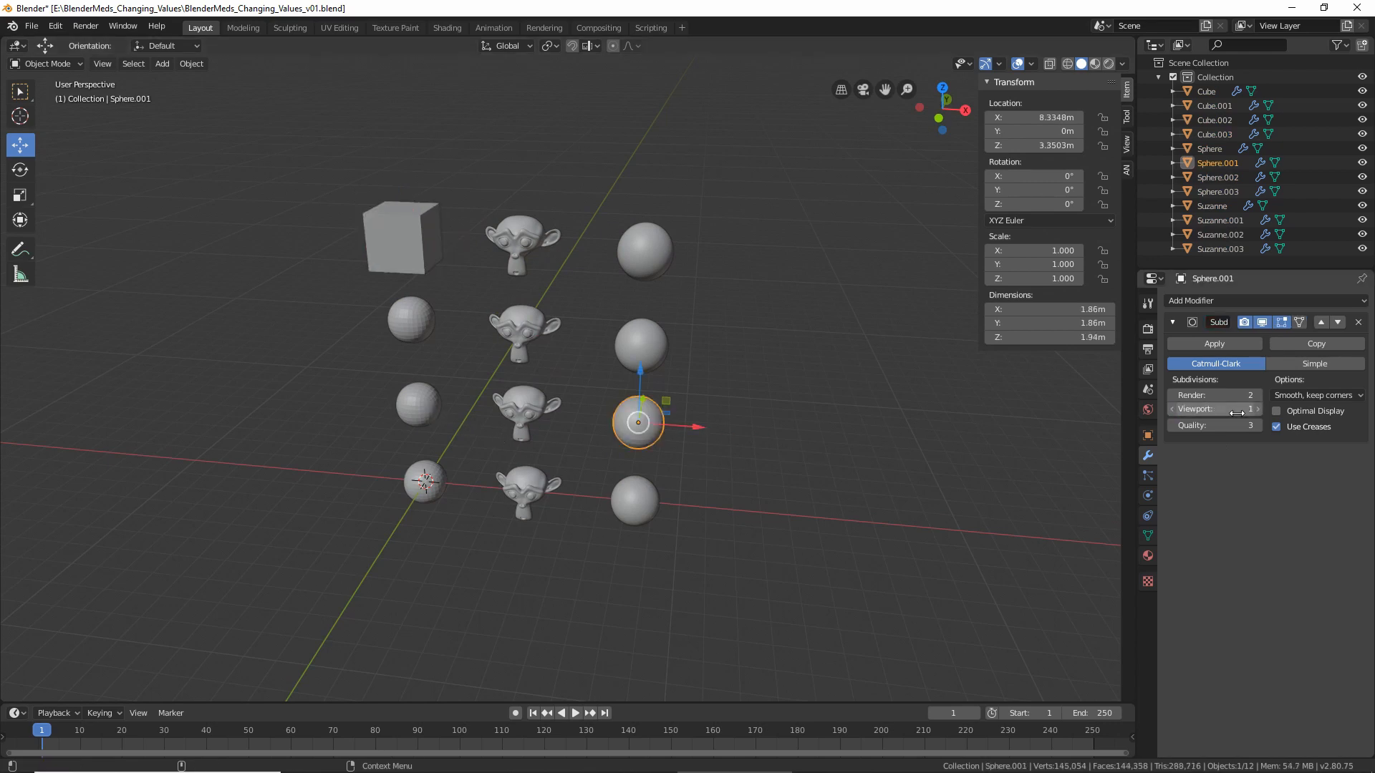